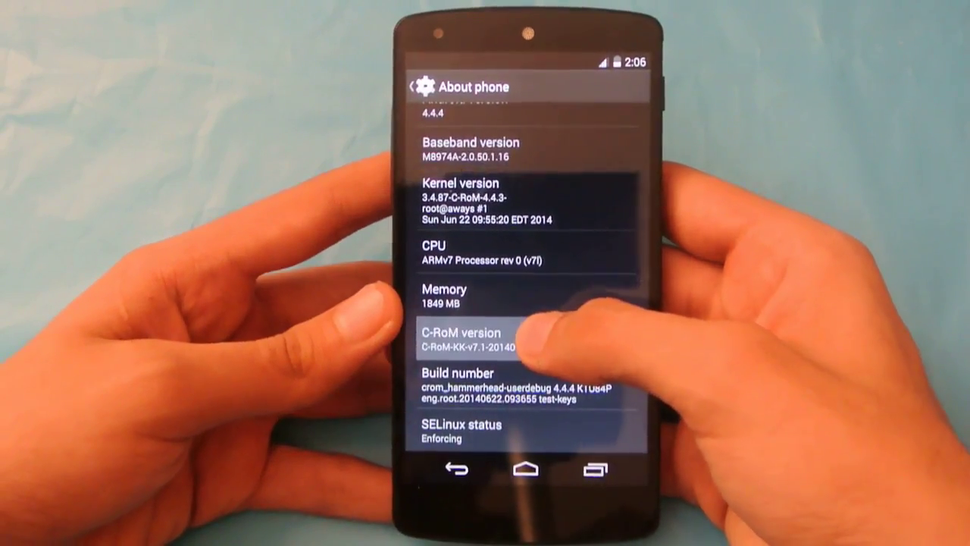
Check the installed C-RoM version before heading into the C-Tool notification drawer settings.
{"action": "left_click", "coordinate": [493, 383]}
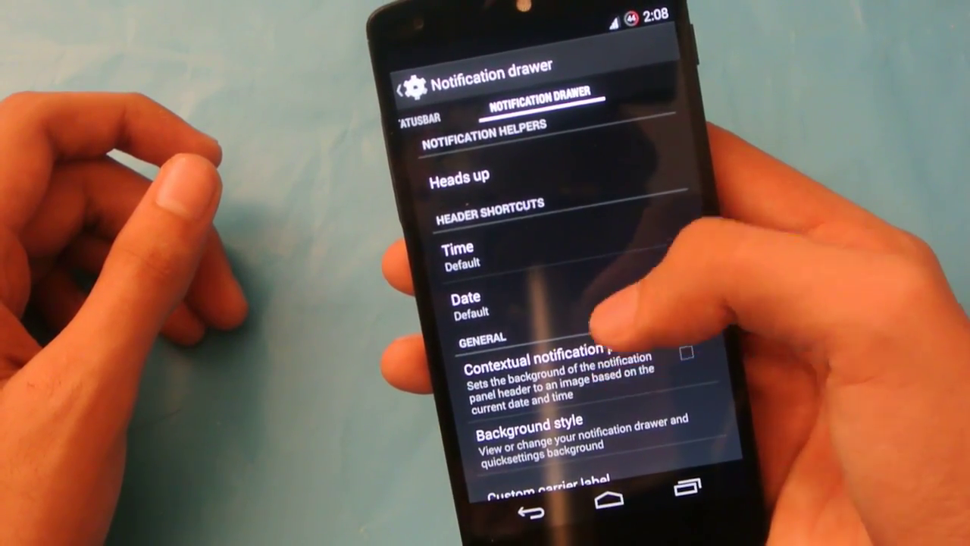
Reach Background style in the drawer list, showing the custom-image background and landscape choices.
{"action": "scroll", "scroll_direction": "down", "scroll_amount": 3}
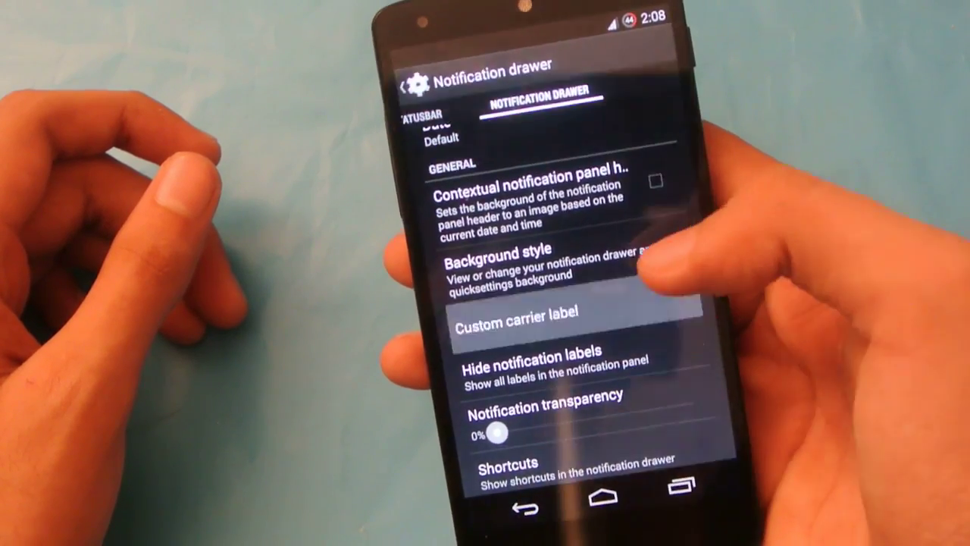
{"action": "left_click", "coordinate": [518, 313]}
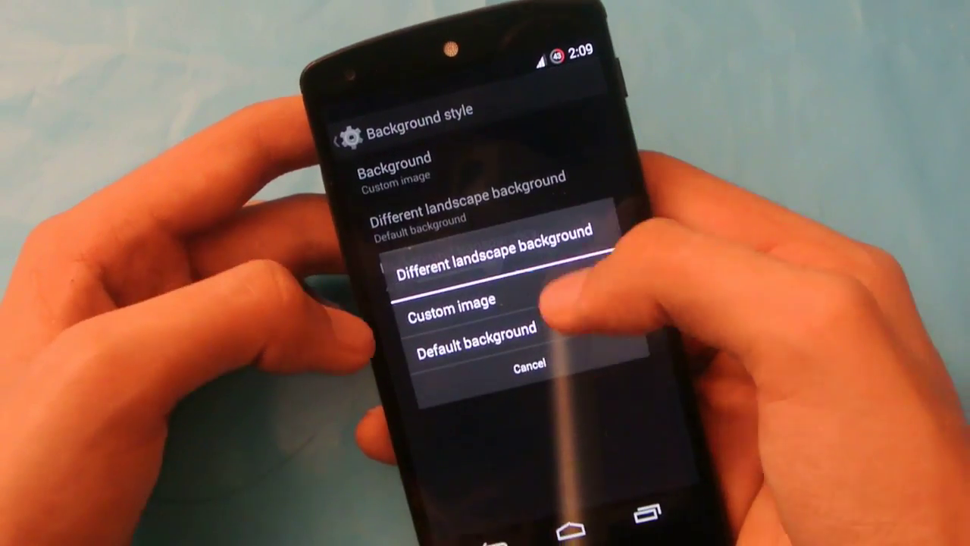
{"action": "left_click", "coordinate": [450, 300]}
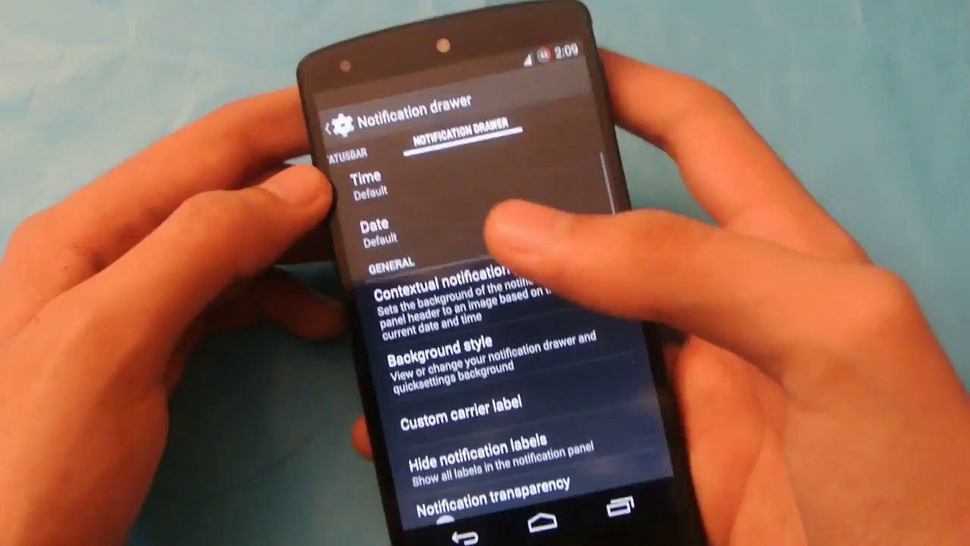
{"action": "scroll", "scroll_direction": "down", "scroll_amount": 3}
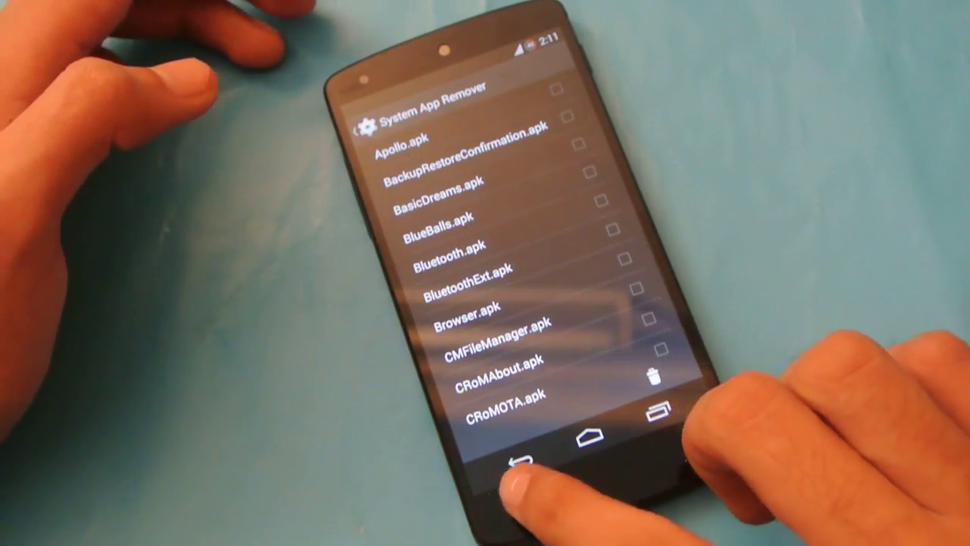
{"action": "scroll", "scroll_direction": "down", "scroll_amount": 3}
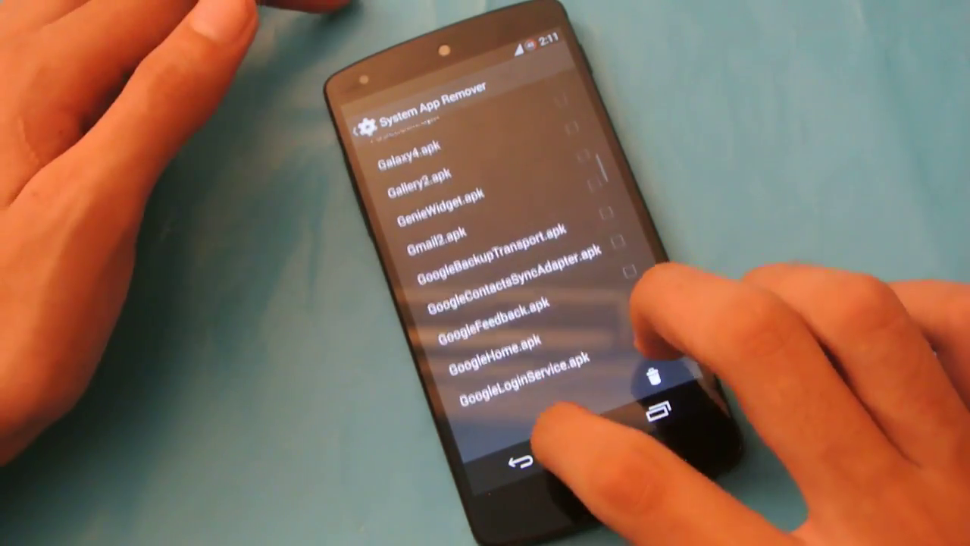